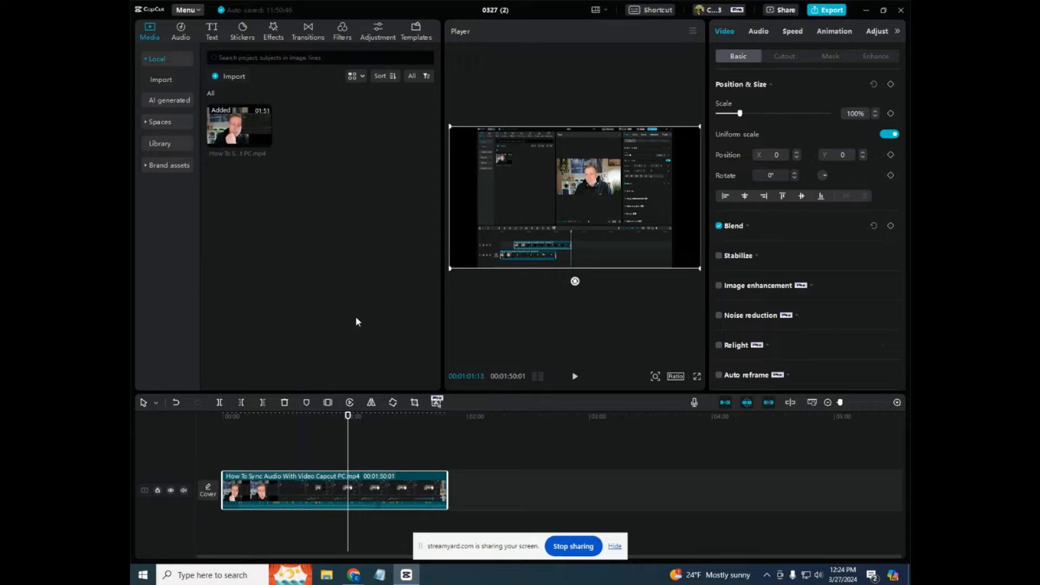
mouse_move(829, 15)
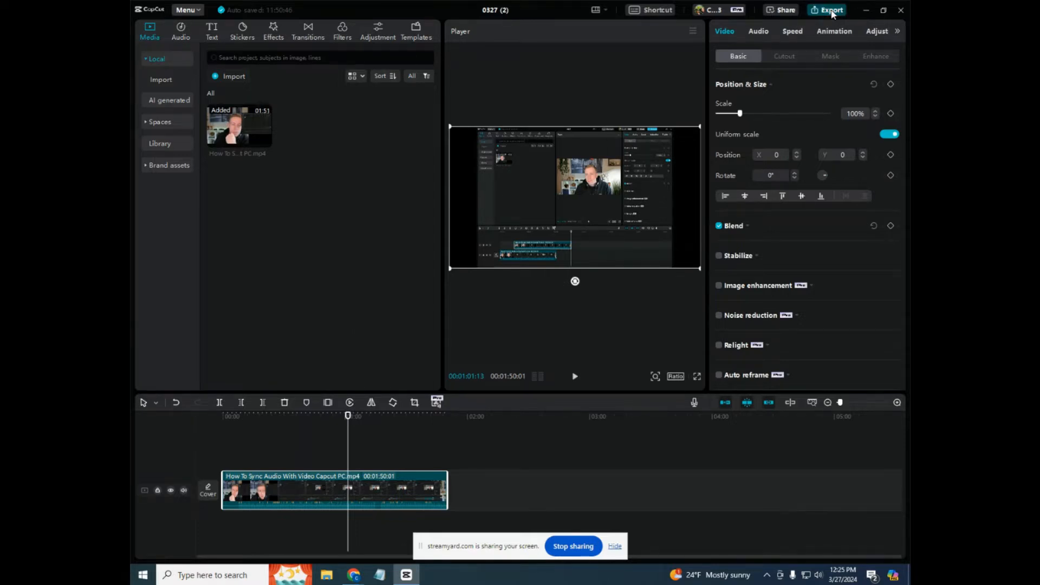
- Bring up the Export dialog showing the 1080P mp4 output for the project
click(831, 10)
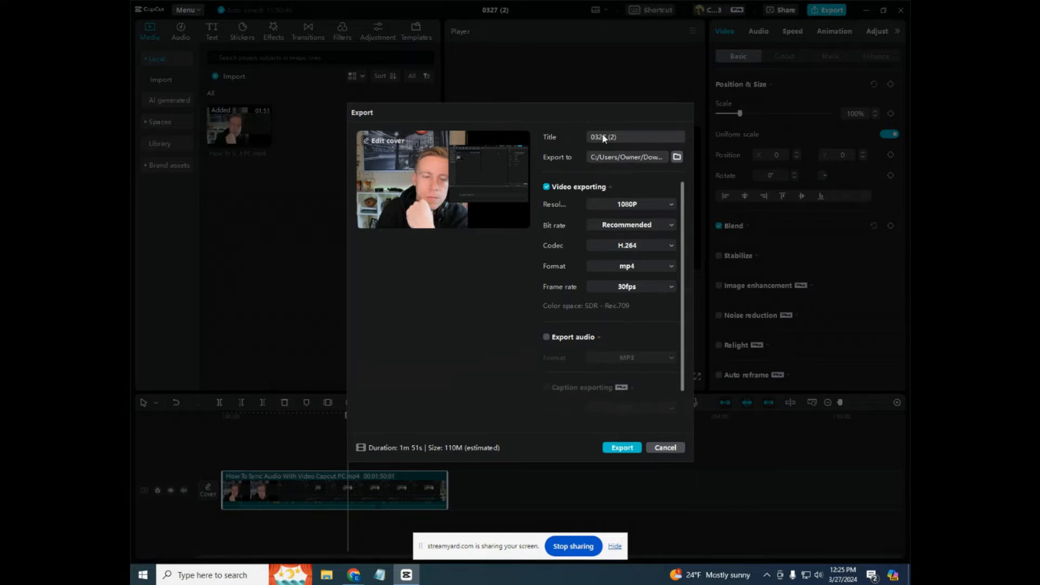
mouse_move(622, 140)
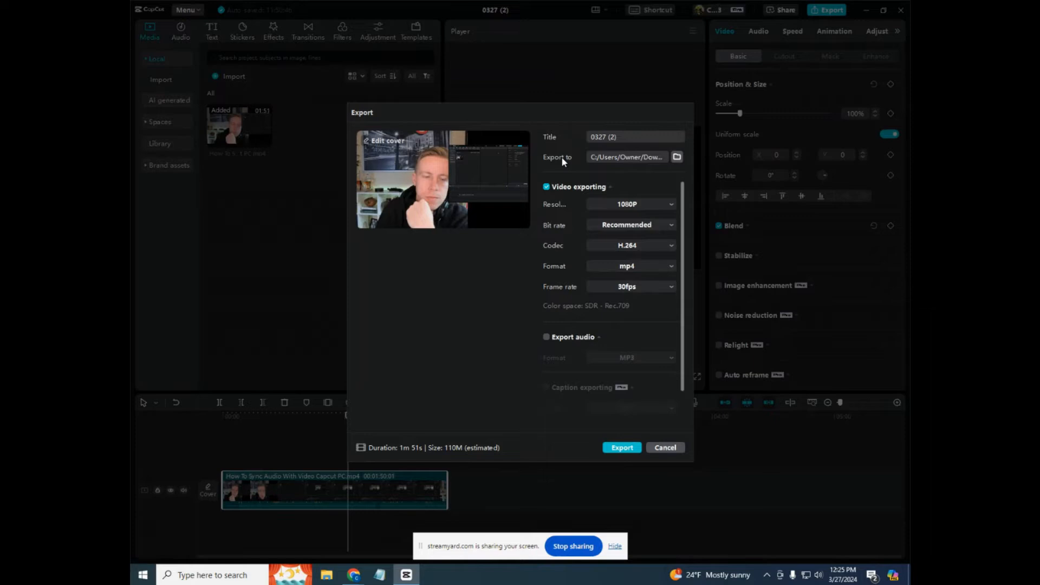
mouse_move(621, 160)
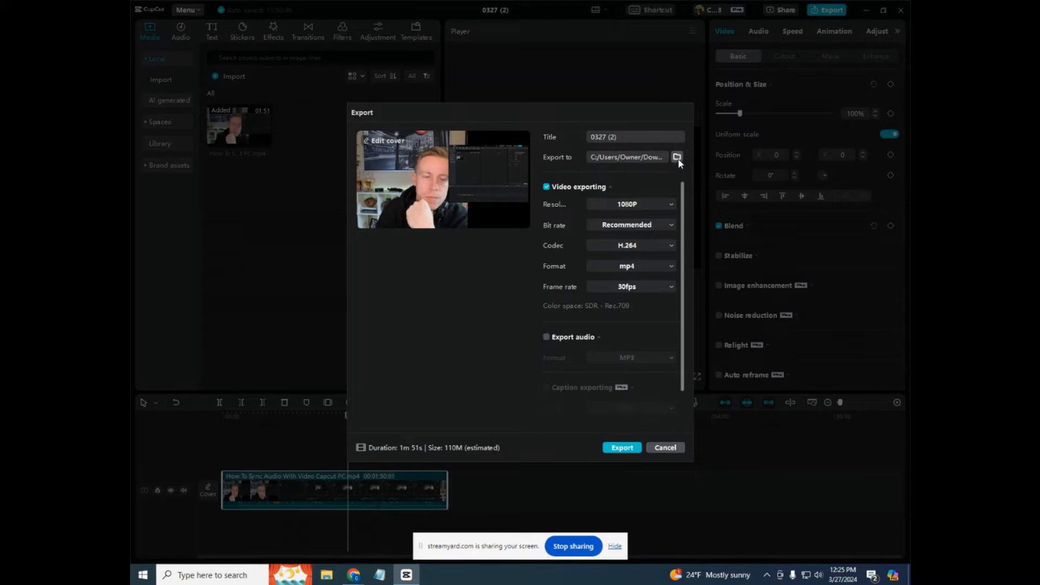
- Choose Downloads under Quick access as the export destination folder
click(677, 157)
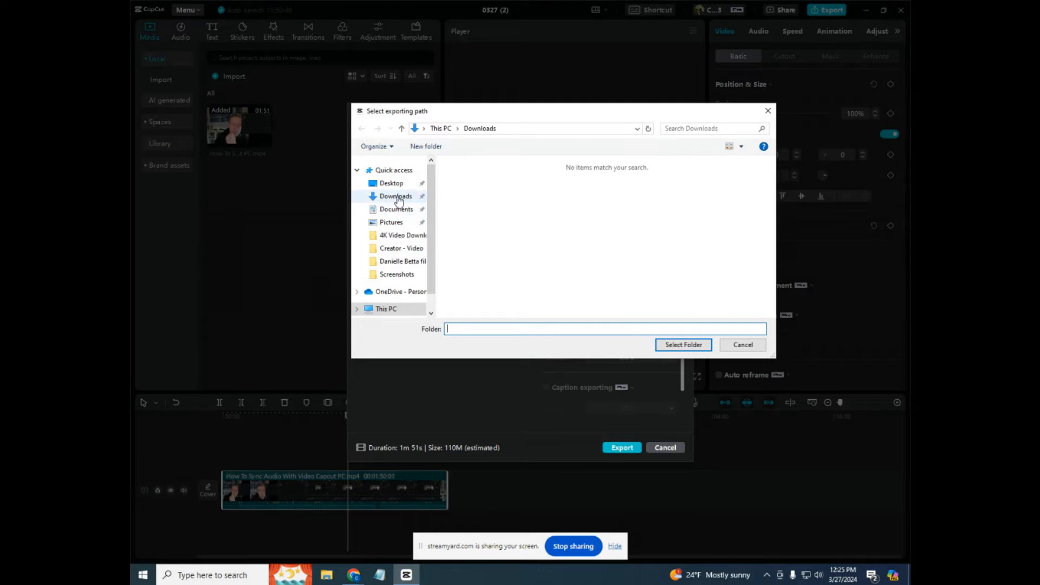
click(395, 196)
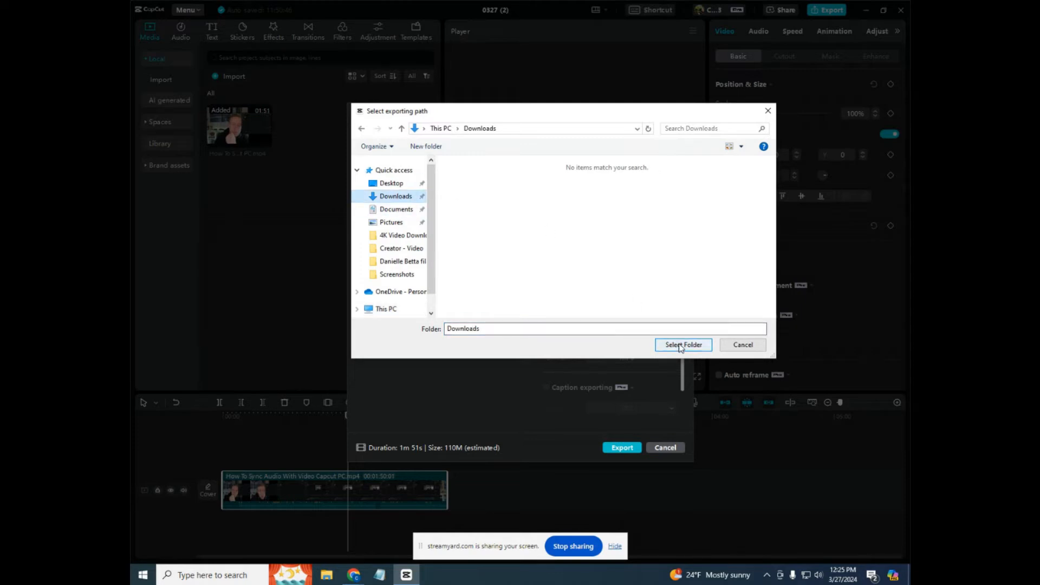
- Export the video to Downloads and dismiss the sharing options afterwards
click(682, 344)
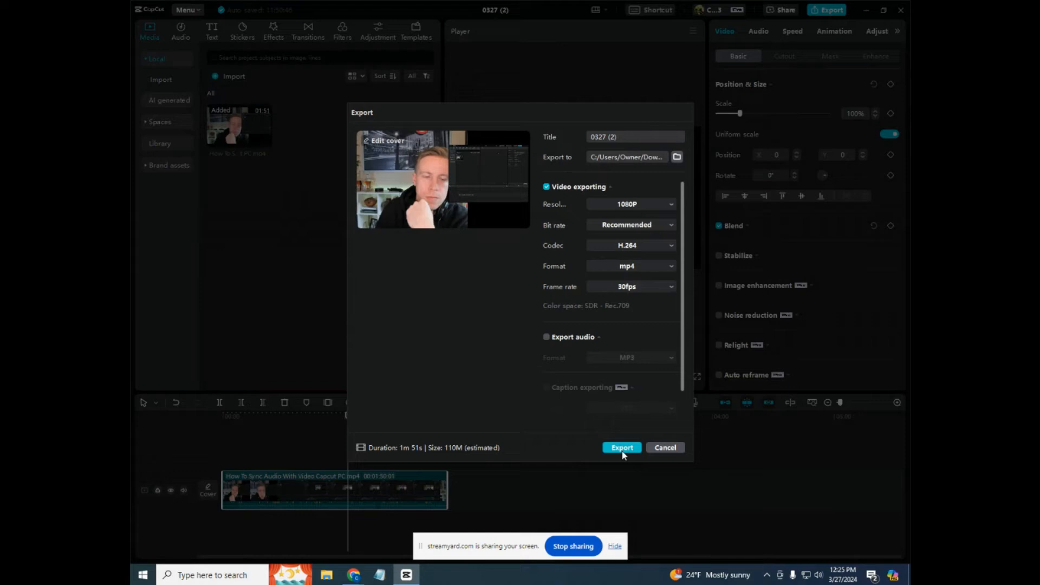
click(620, 448)
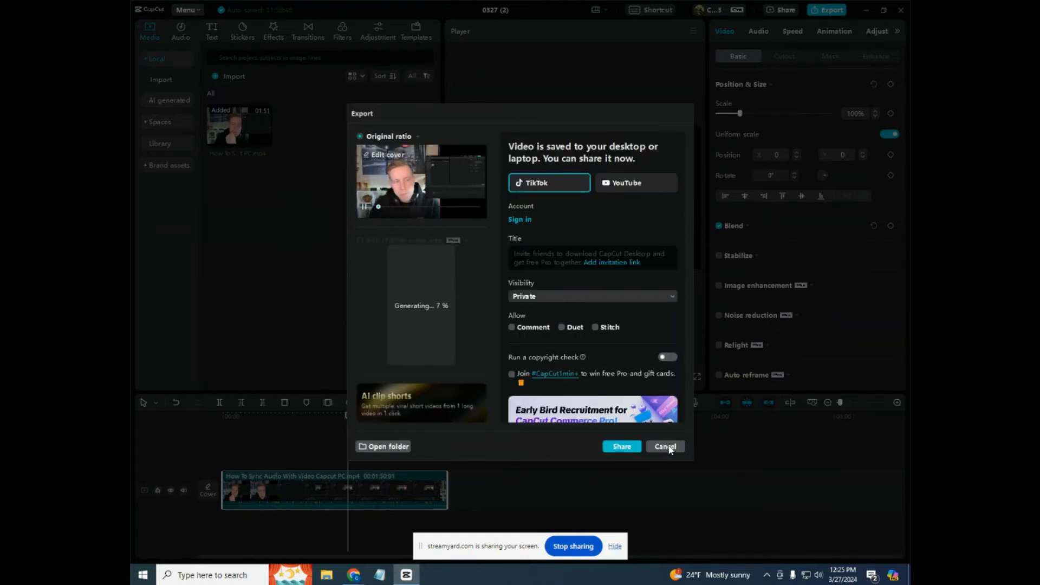
click(664, 446)
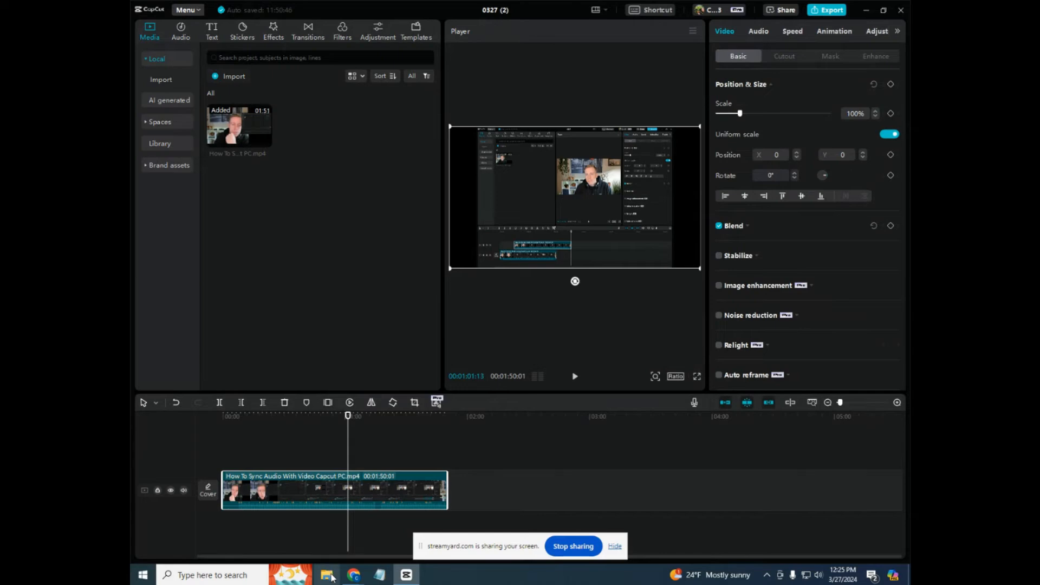
- Locate and open the exported 0327 (2) video in Downloads, then return to StreamYard in Chrome
click(326, 574)
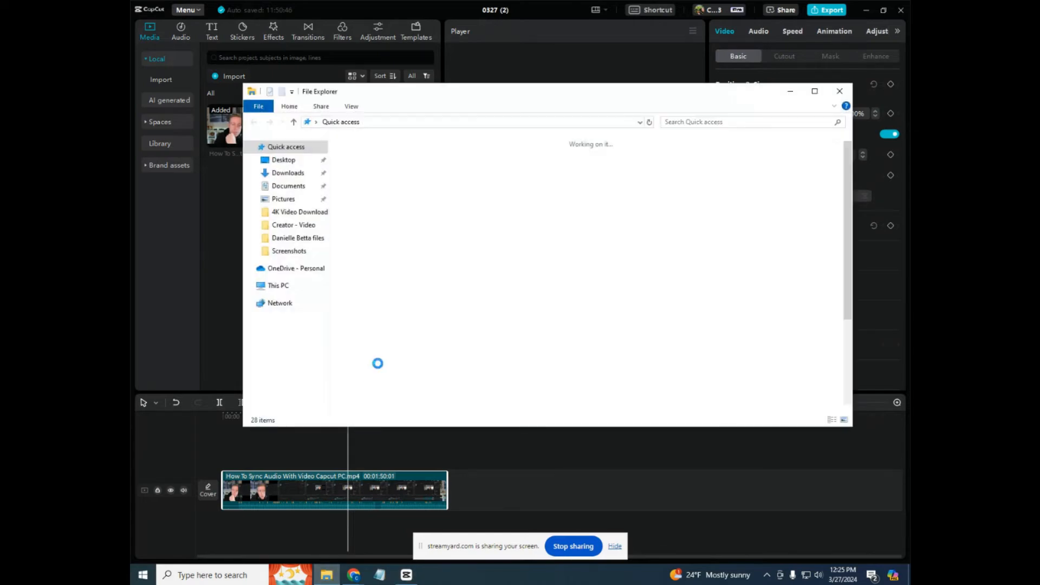
click(288, 172)
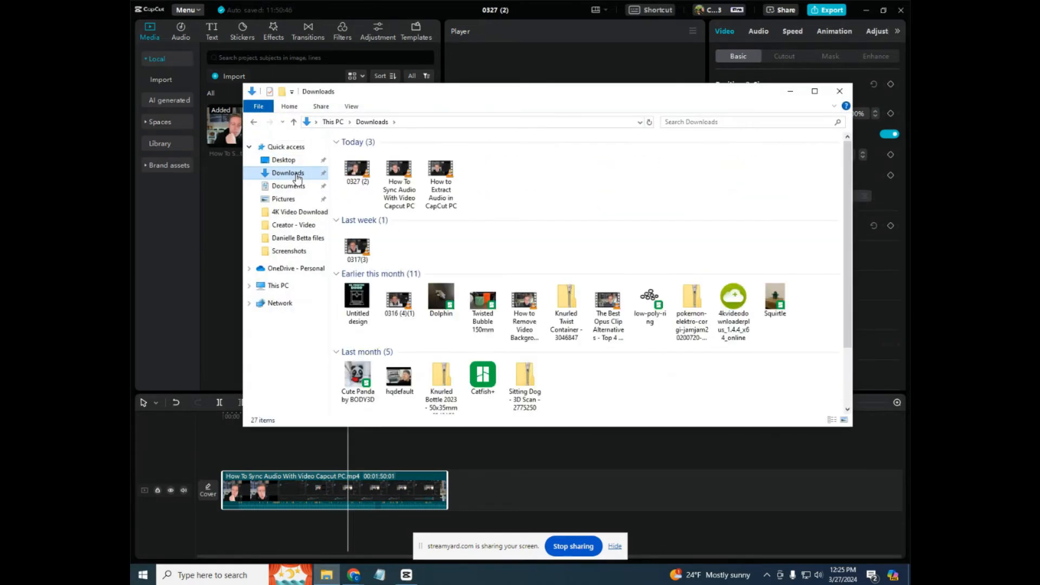
click(356, 169)
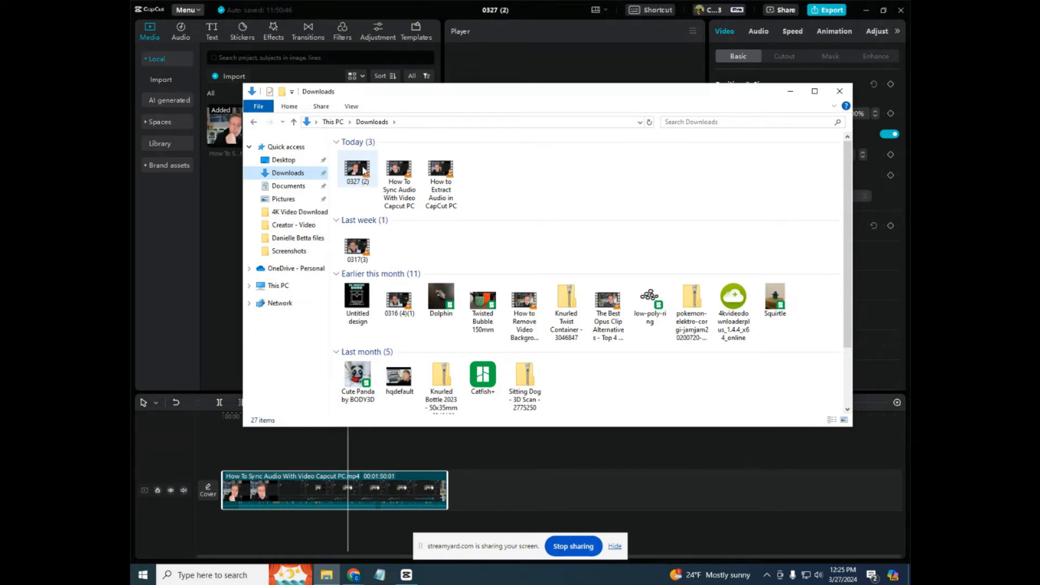
mouse_move(618, 182)
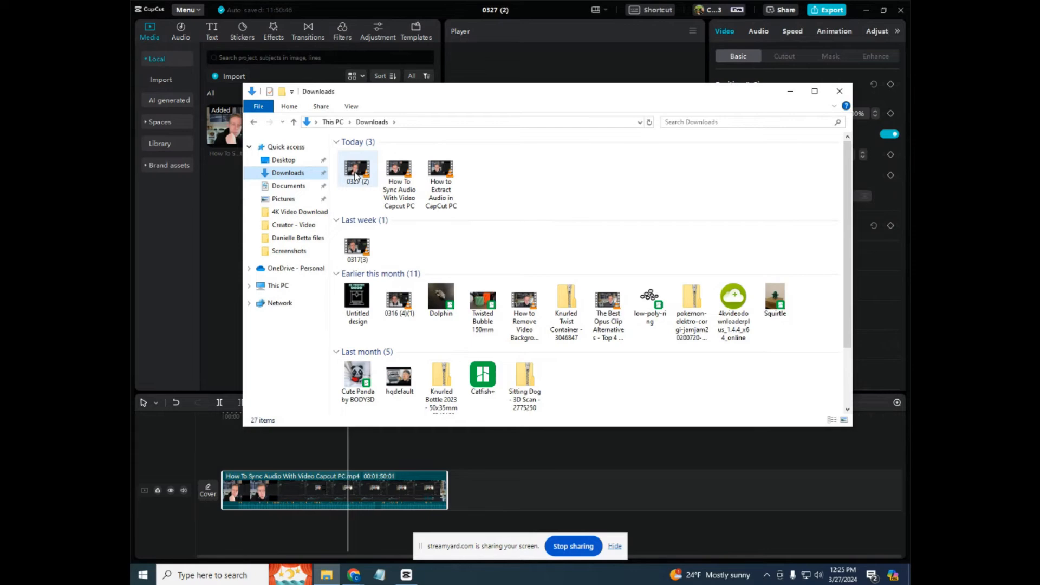
double_click(356, 168)
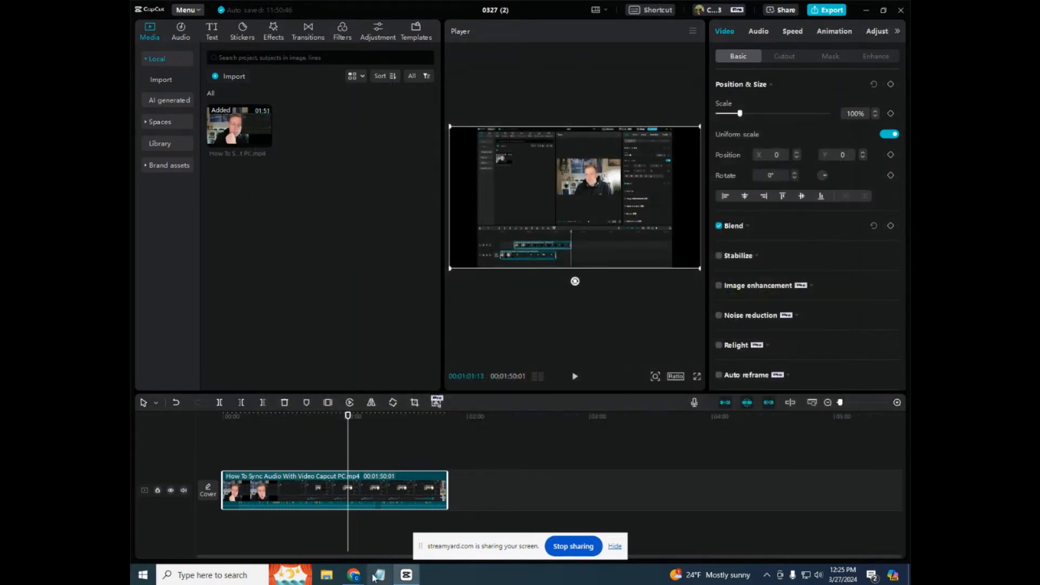
click(353, 576)
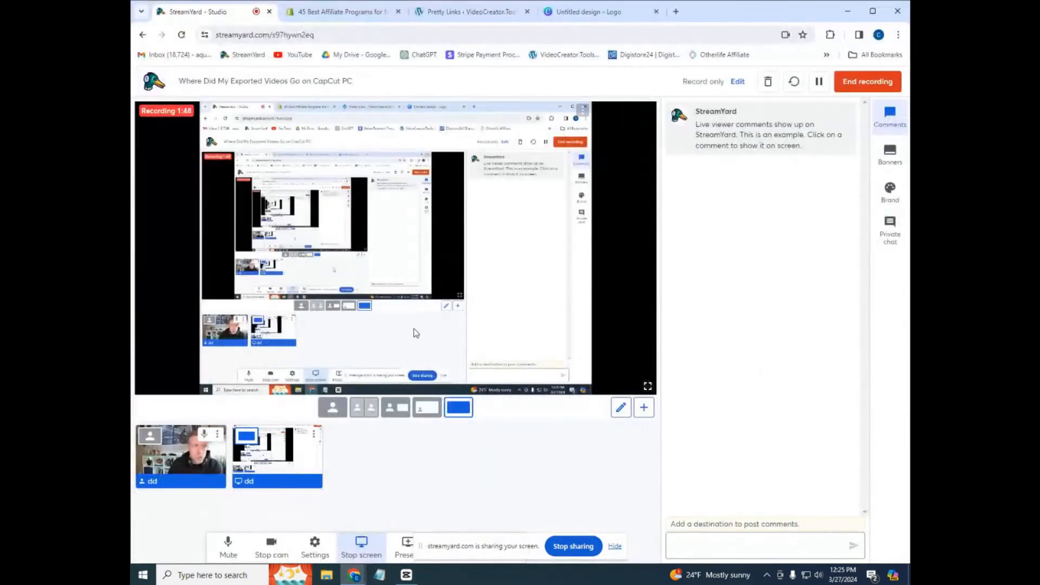